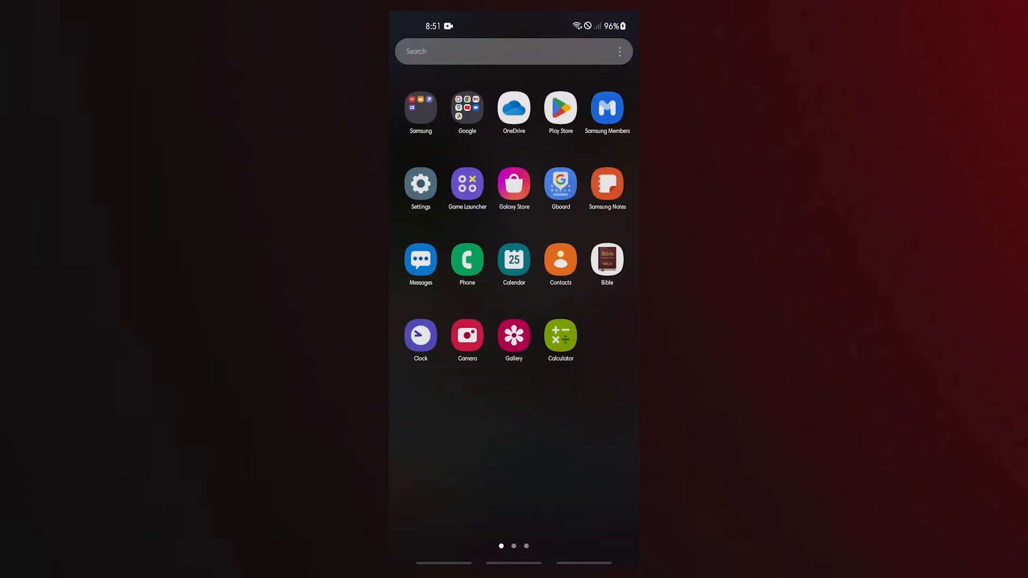
Step: Clear Android System WebView's storage data from its app Storage page and confirm the deletion
click(420, 184)
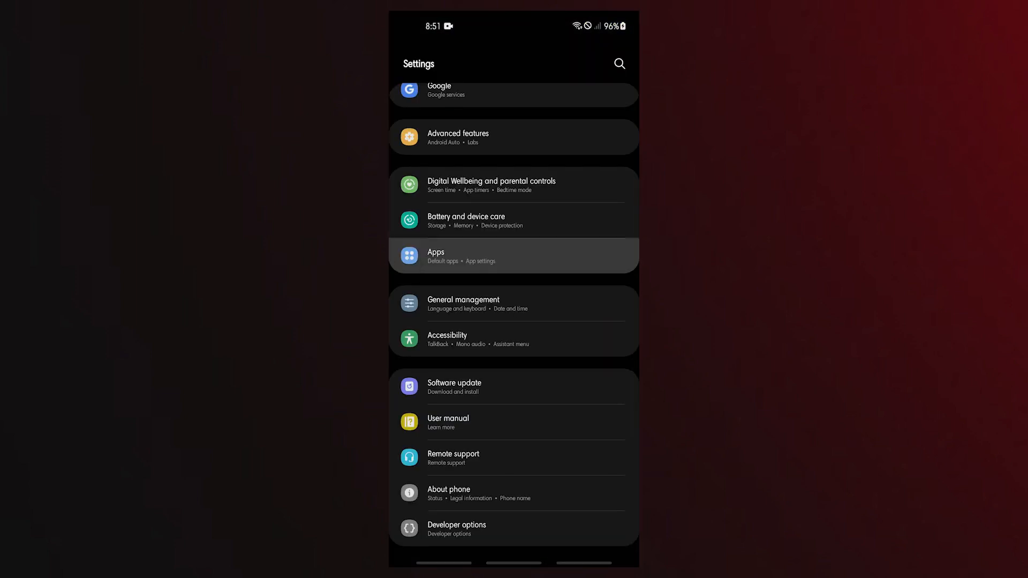
click(513, 256)
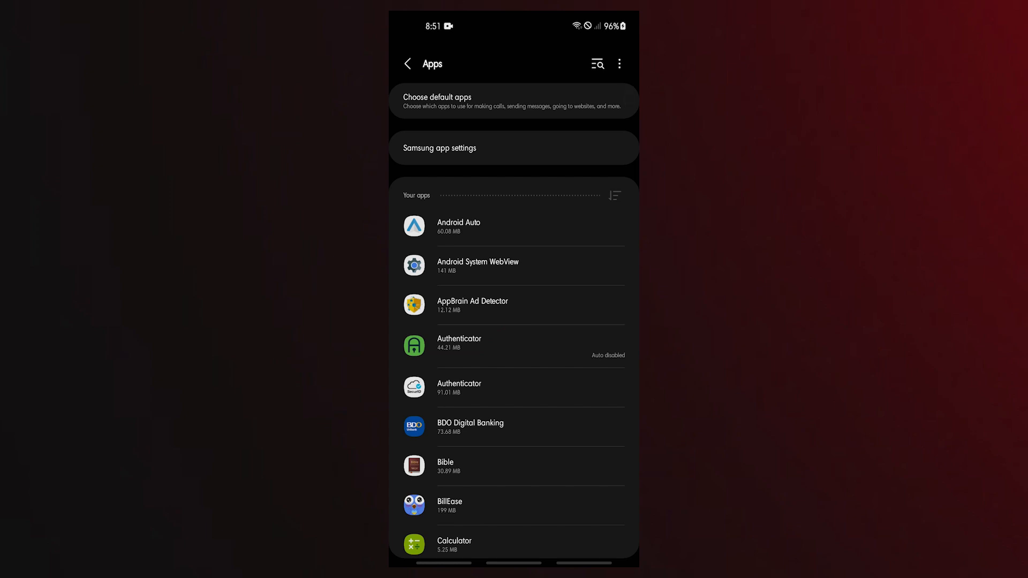
click(613, 195)
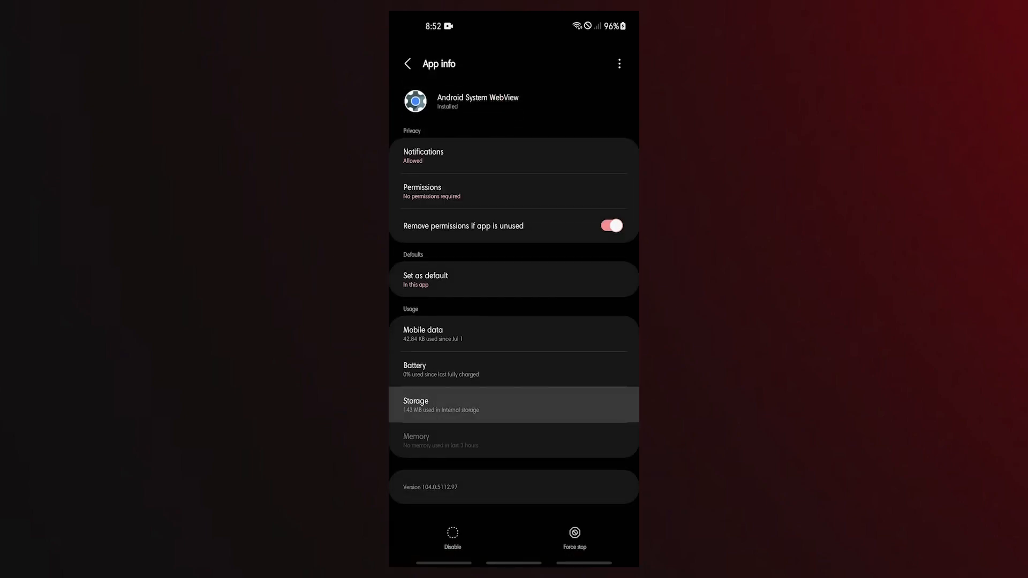
click(513, 405)
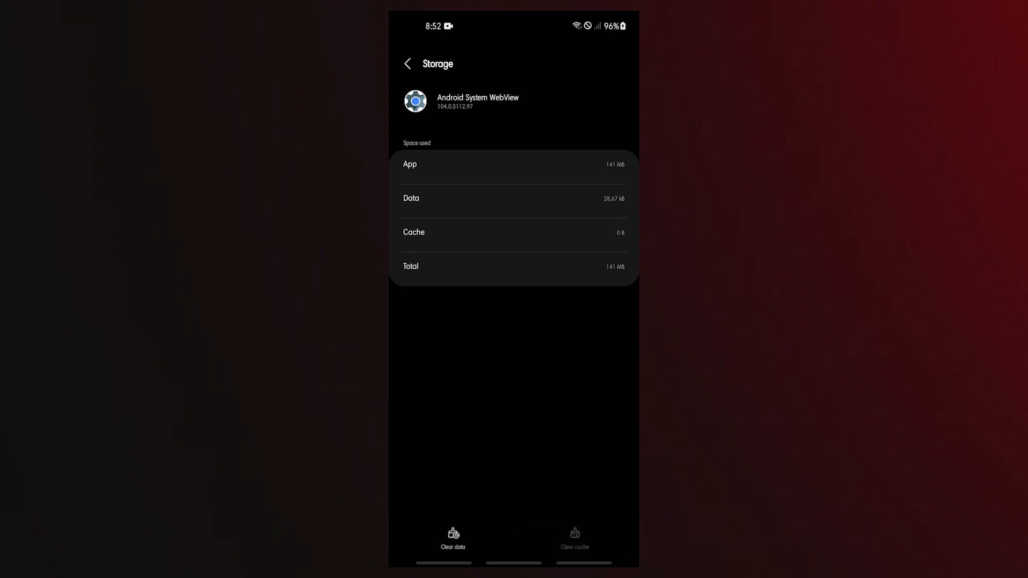
click(452, 537)
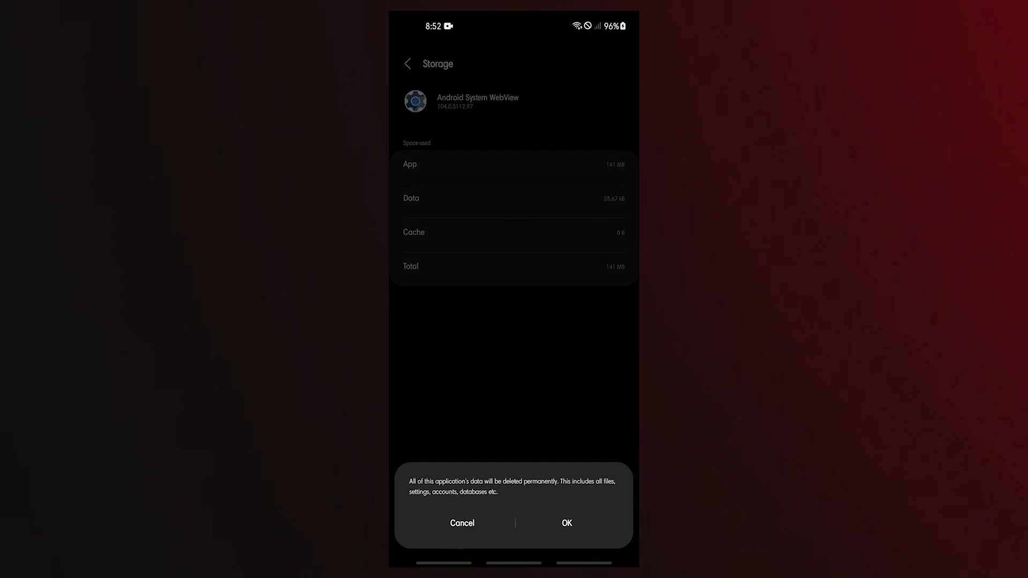
click(565, 523)
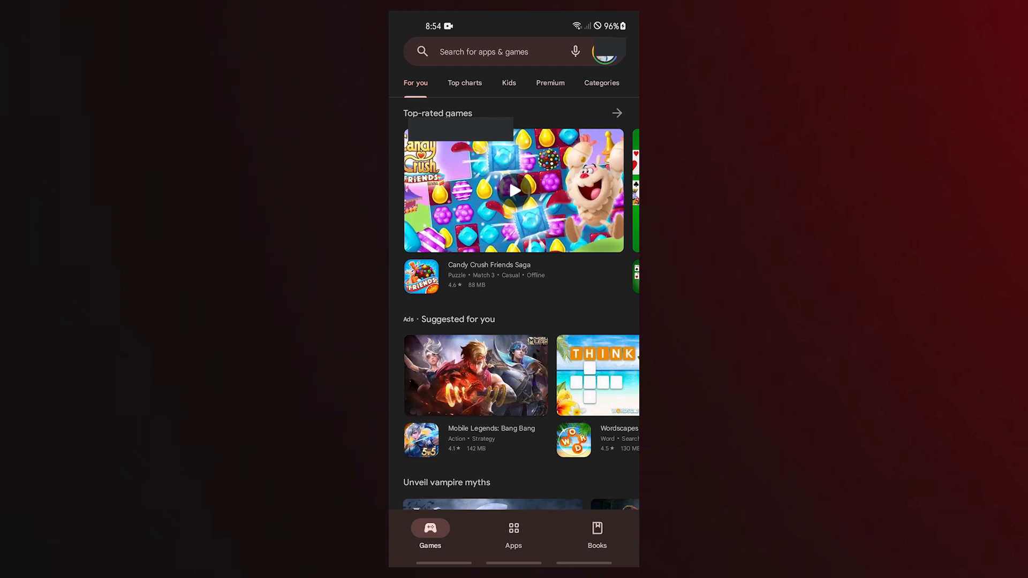
Step: Open Android System WebView from Play Store's Manage apps list and choose Uninstall
click(605, 52)
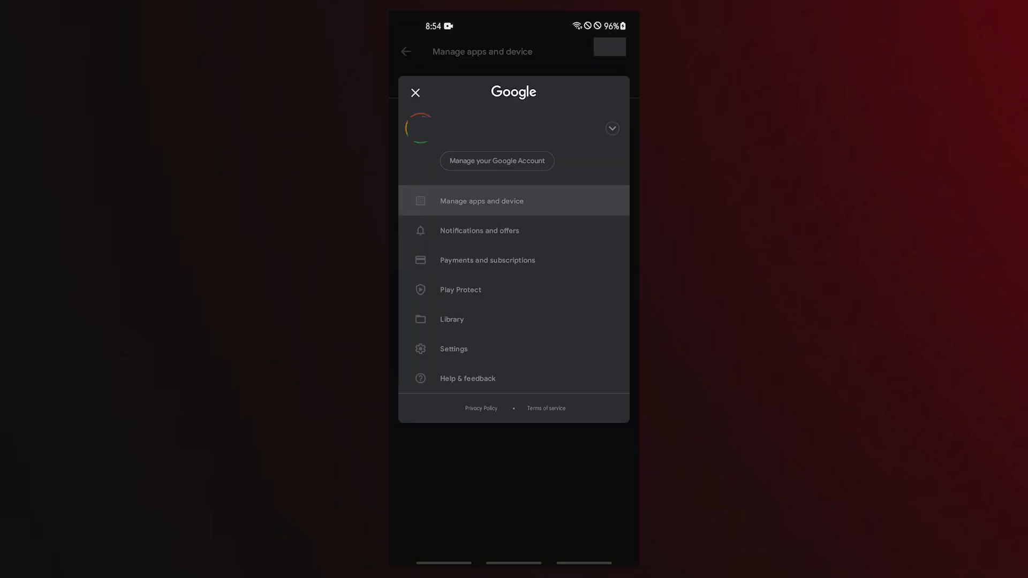
click(481, 201)
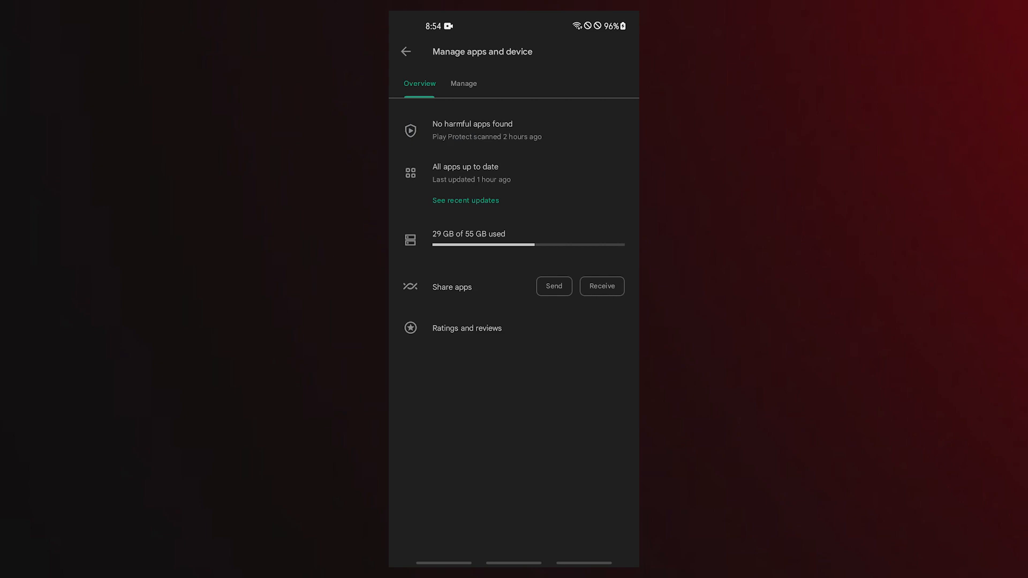
click(464, 84)
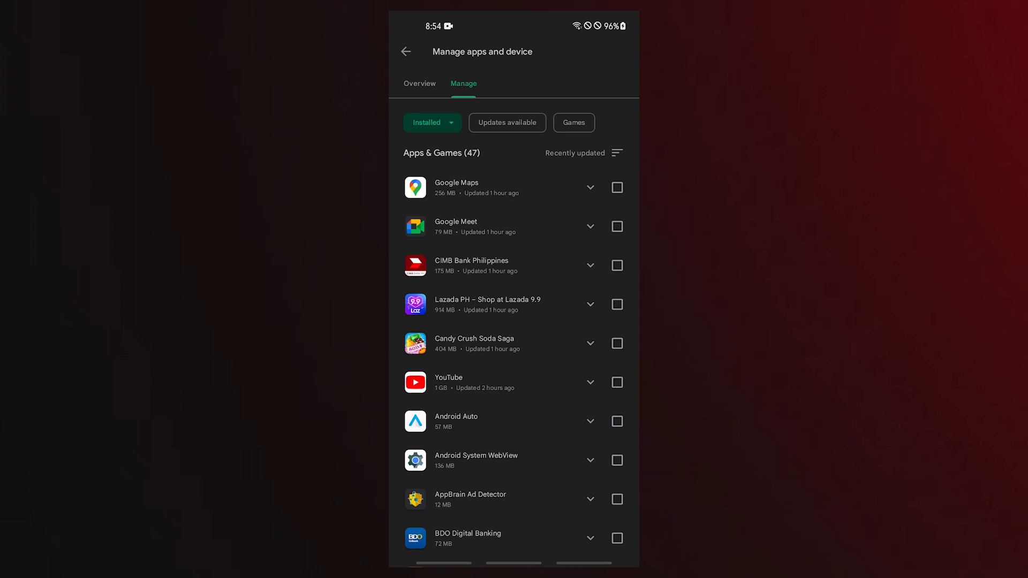
click(476, 461)
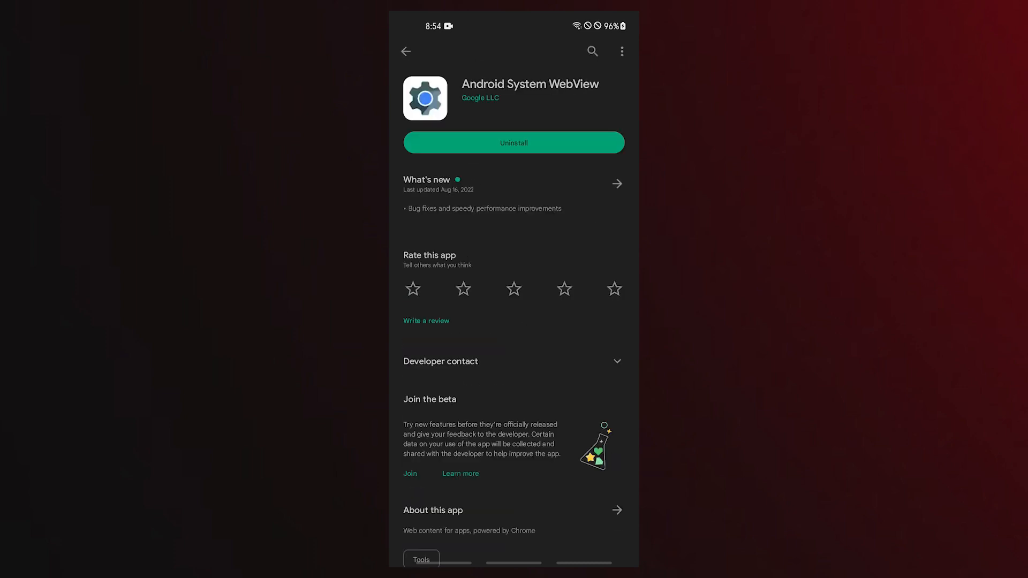
click(513, 143)
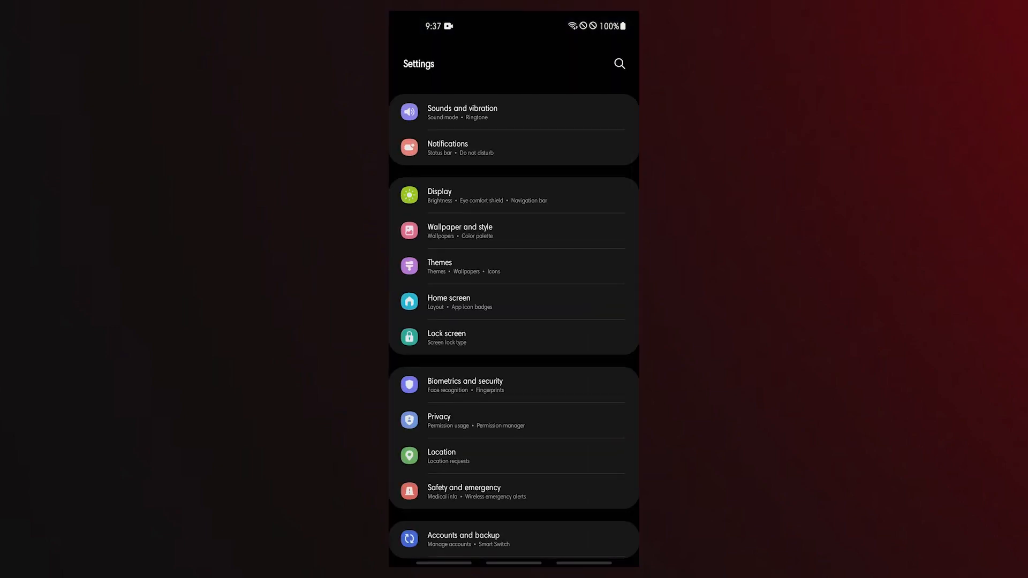
Step: Find Android System WebView in the Settings apps list and choose Uninstall updates
scroll(down, 3)
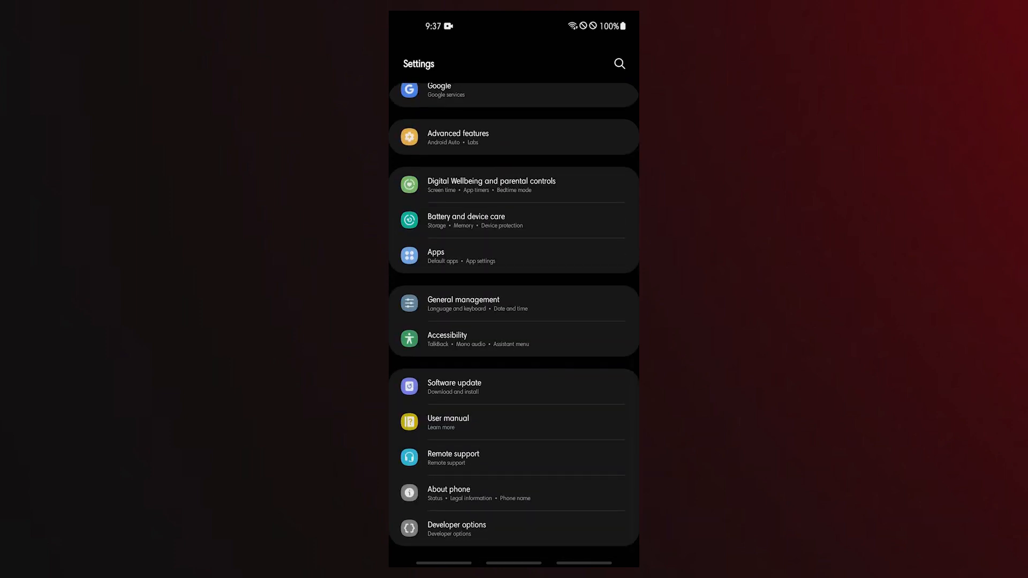
click(514, 256)
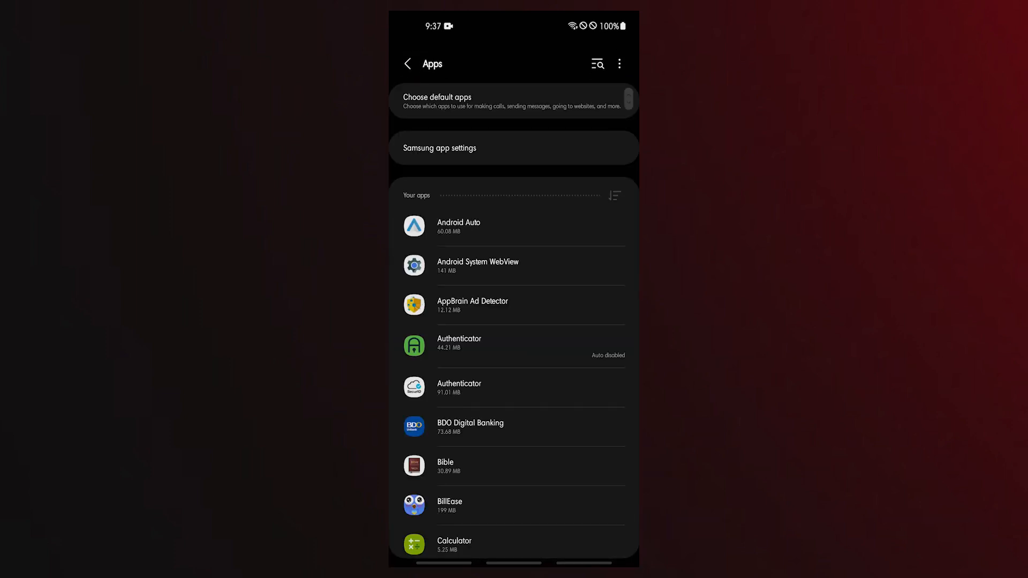
text(and)
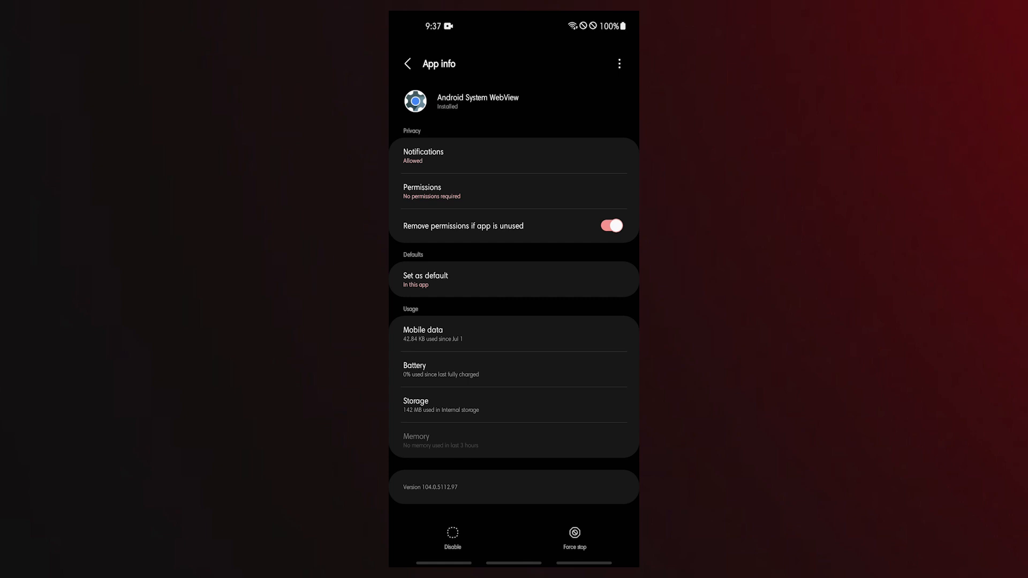
click(619, 64)
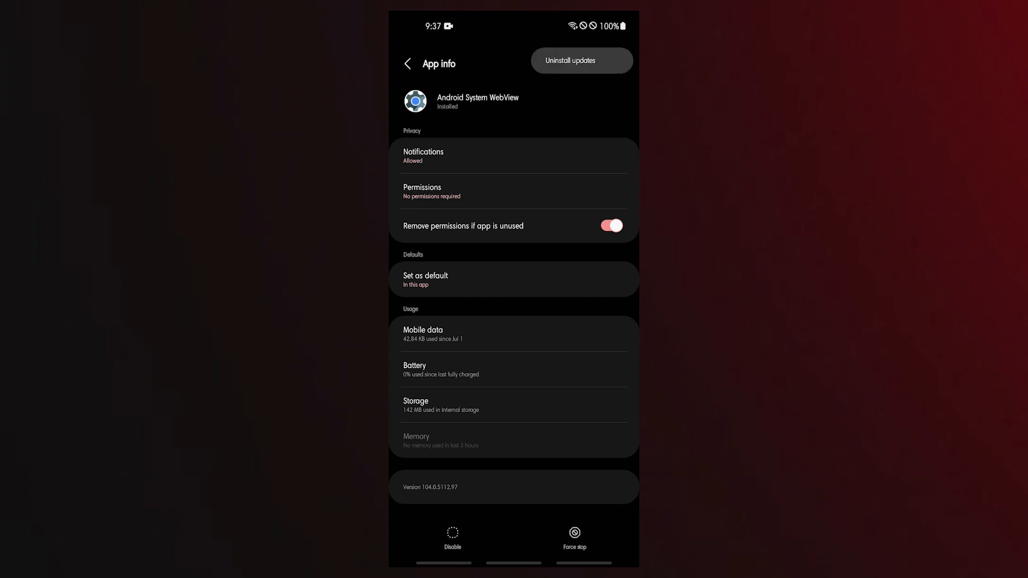
click(579, 61)
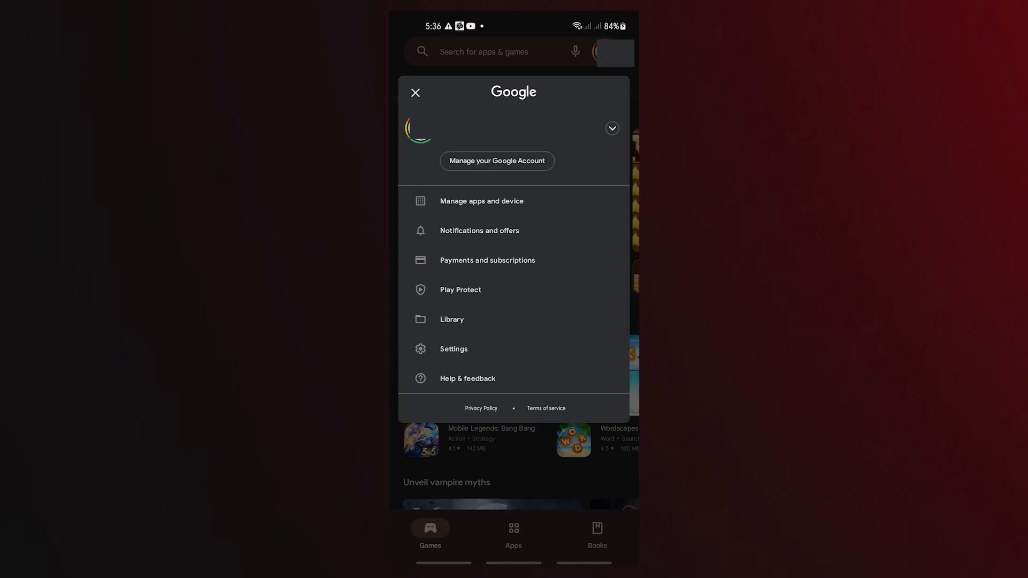
Step: Open Auto-update apps under Play Store's Network preferences to stop automatic updates
click(453, 348)
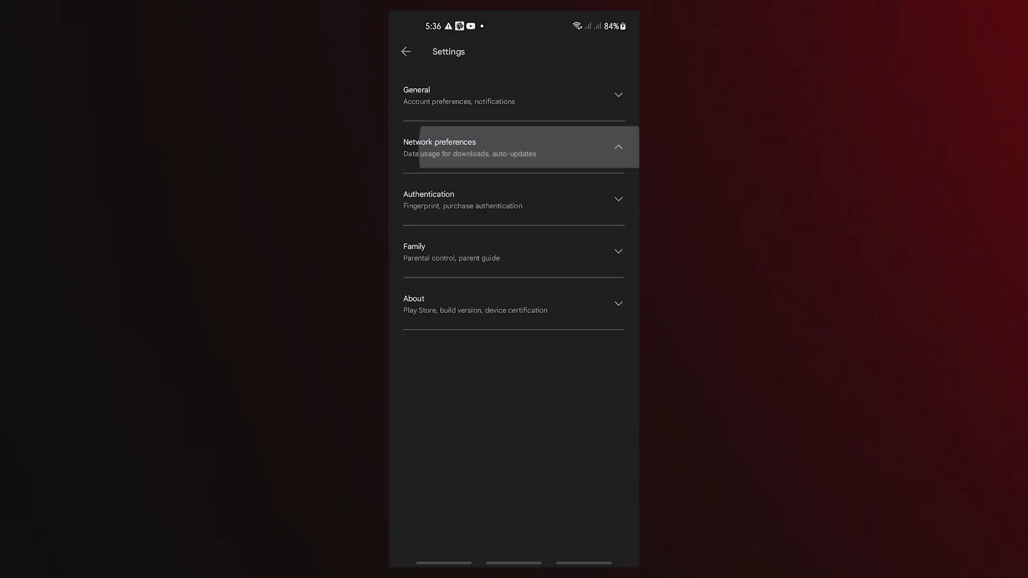
click(514, 147)
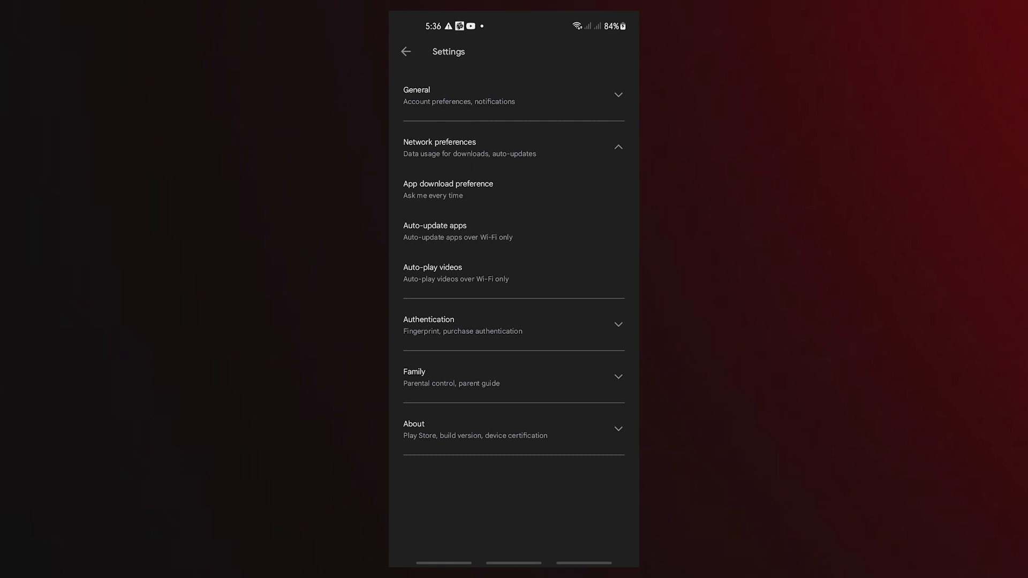
click(435, 231)
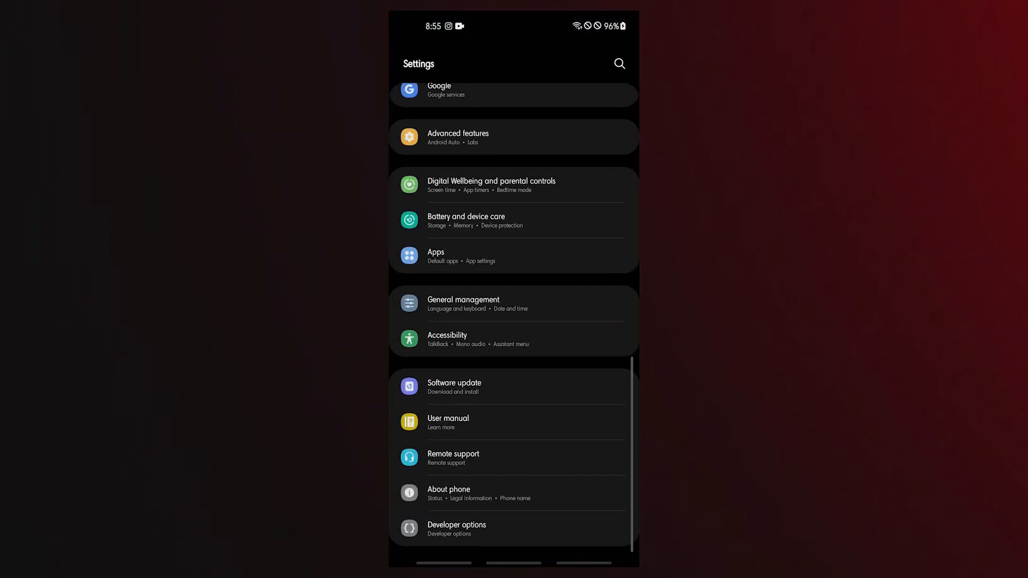
Step: Switch on 'Allow from this source' in Chrome's Install unknown apps permission
click(513, 256)
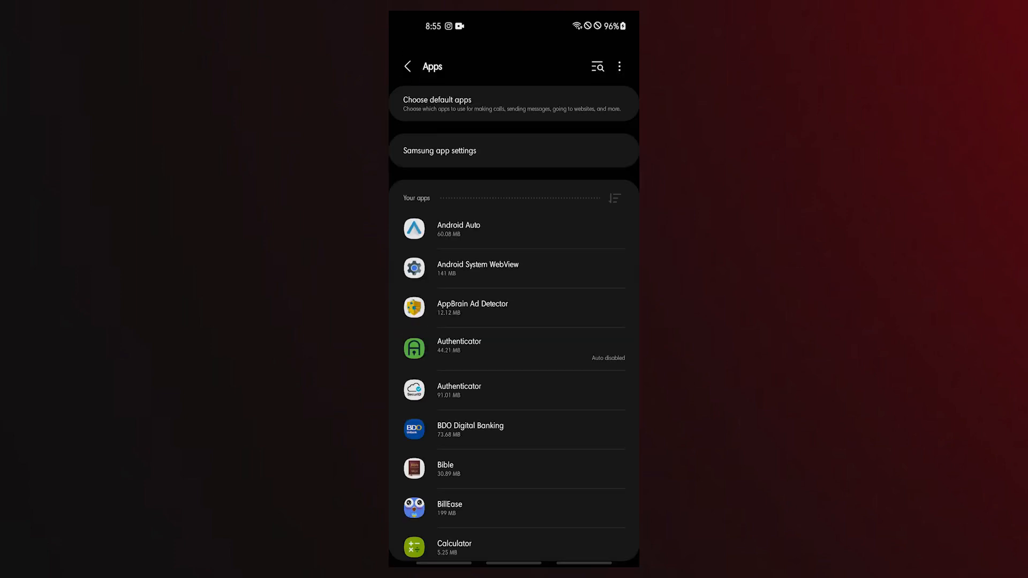
scroll(down, 3)
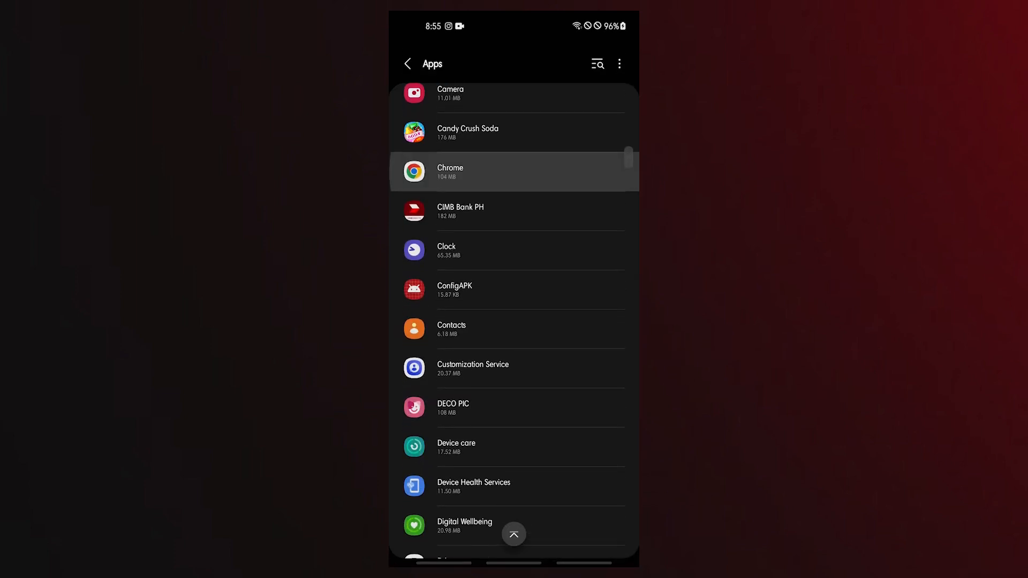
click(514, 171)
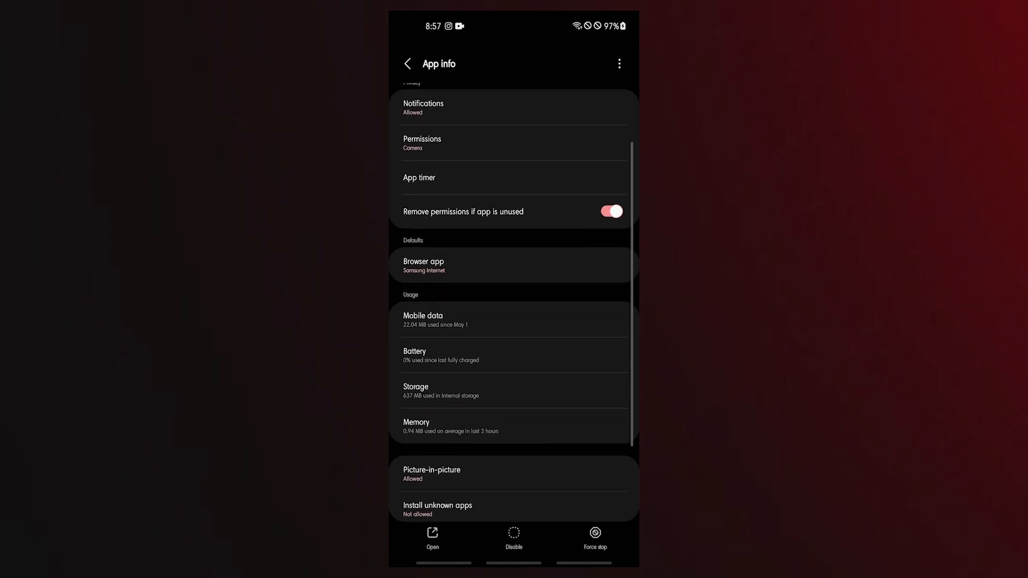
scroll(down, 3)
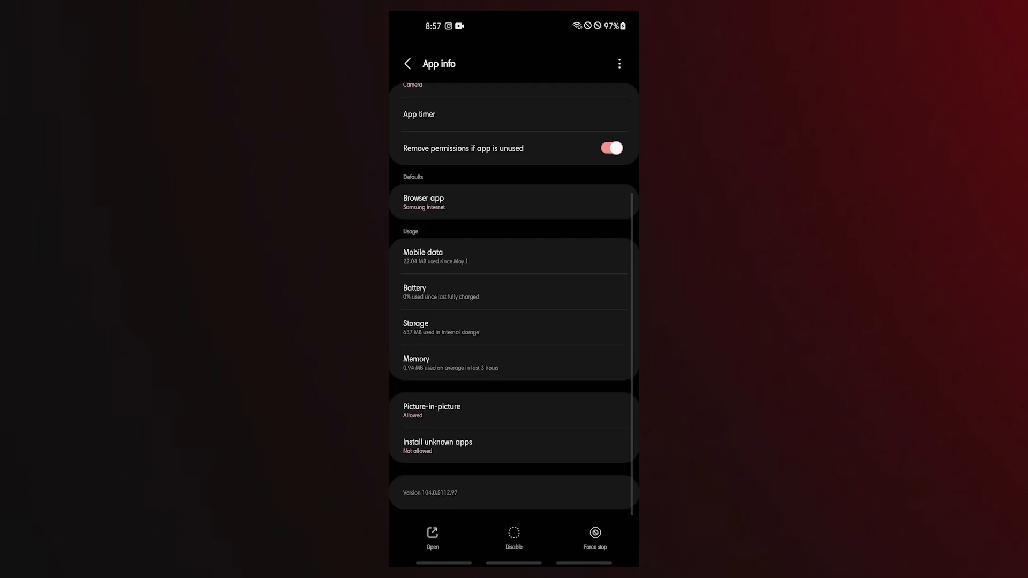
click(437, 446)
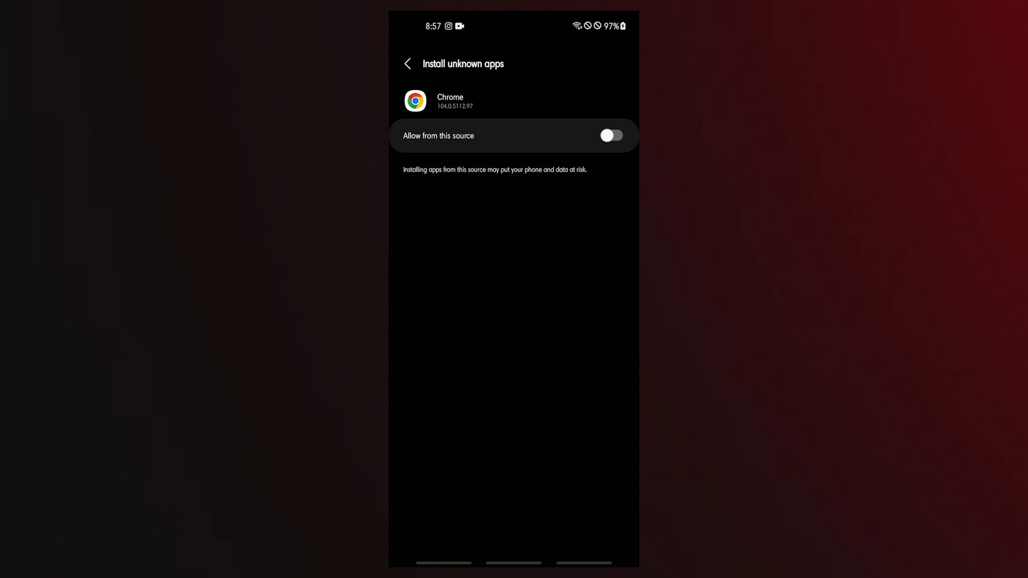
click(609, 136)
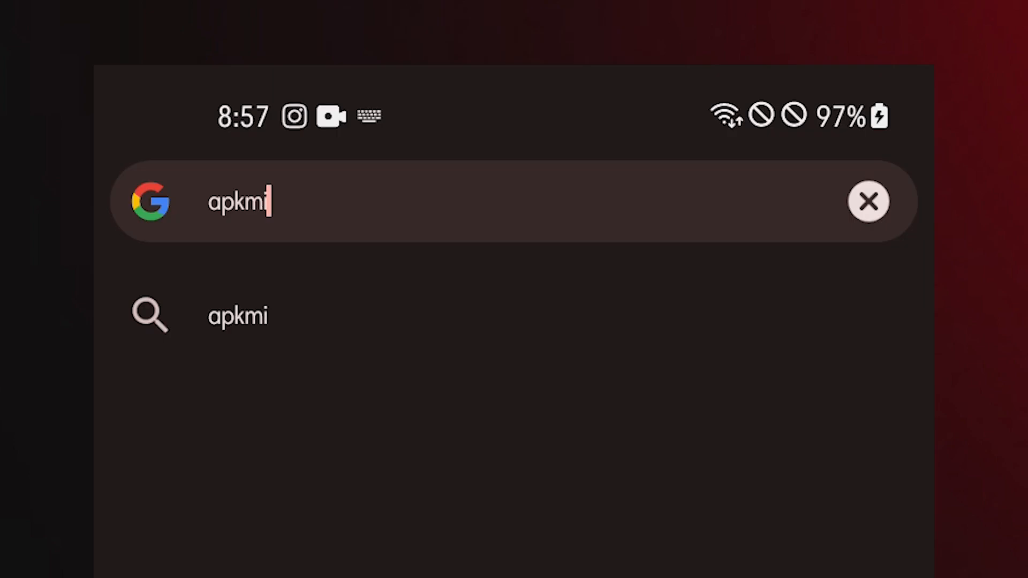
Step: Search Google for apkmirror, then search APKMirror for 'android system webview'
text(rror)
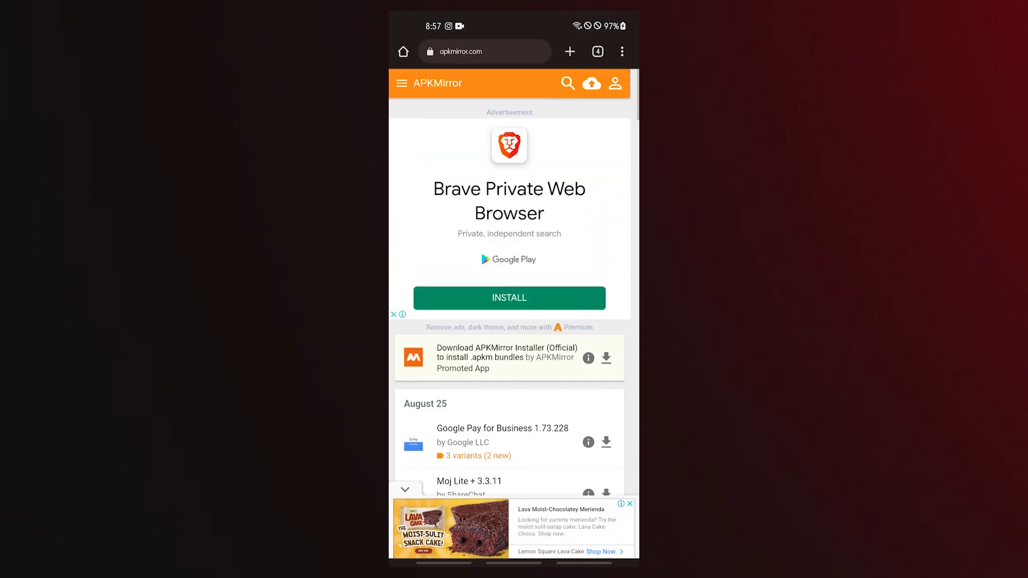
click(567, 84)
text(android)
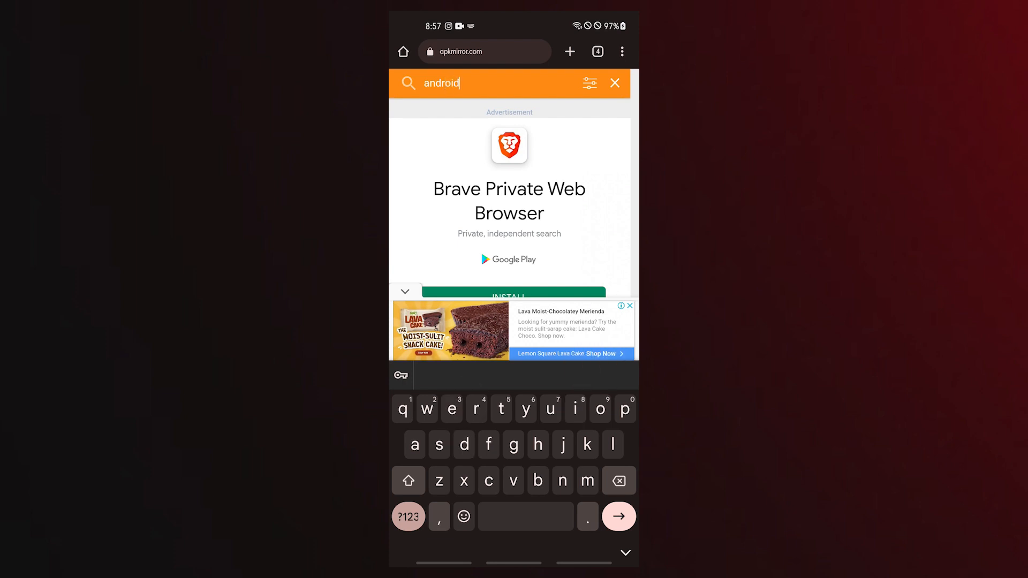
text(sy)
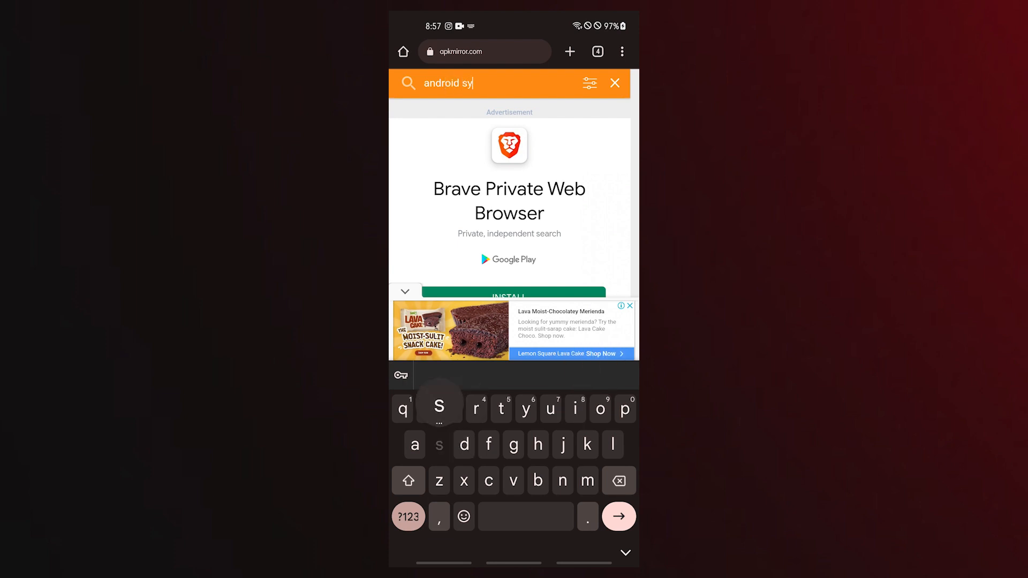
text(stem webvie)
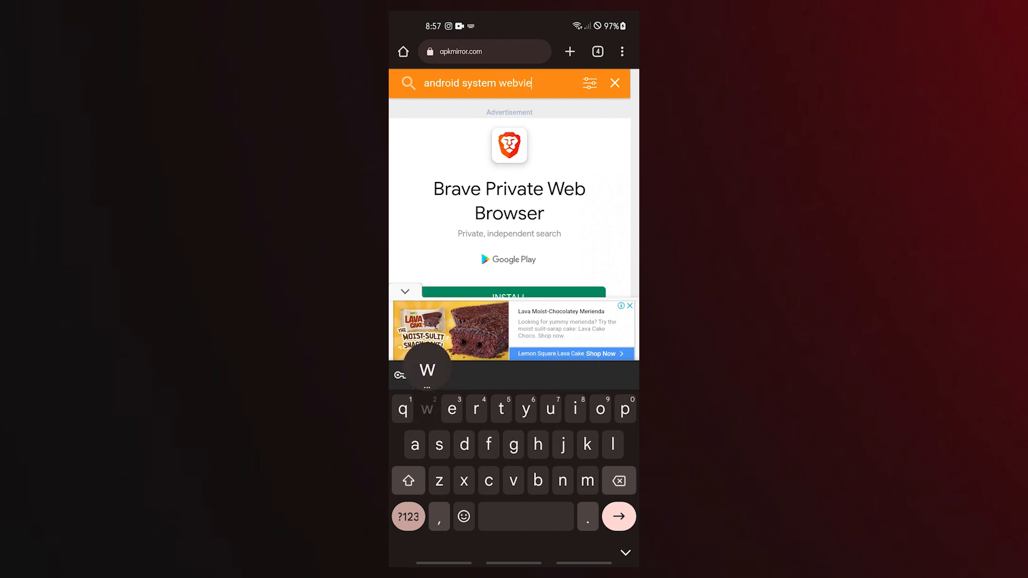
click(617, 516)
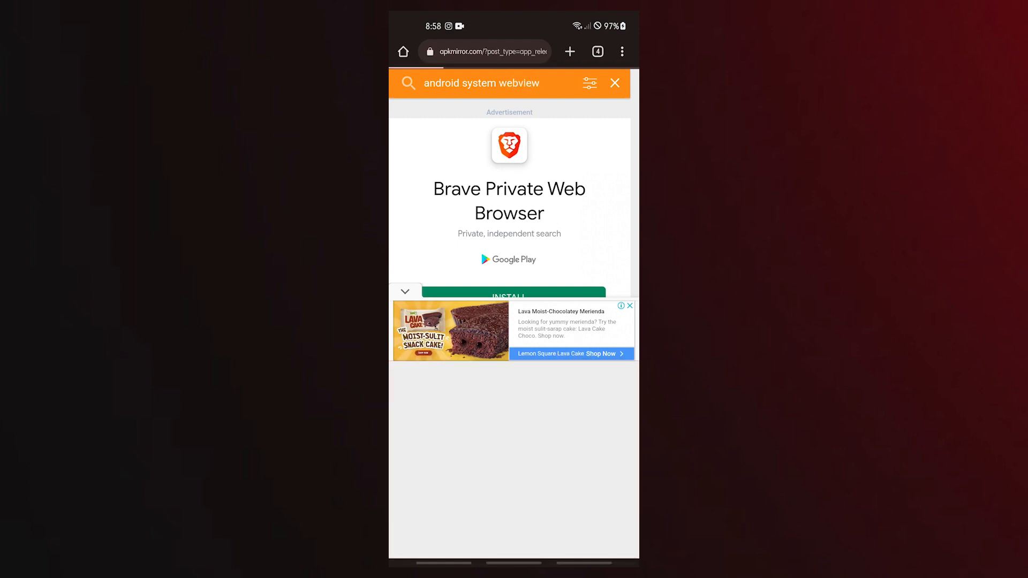